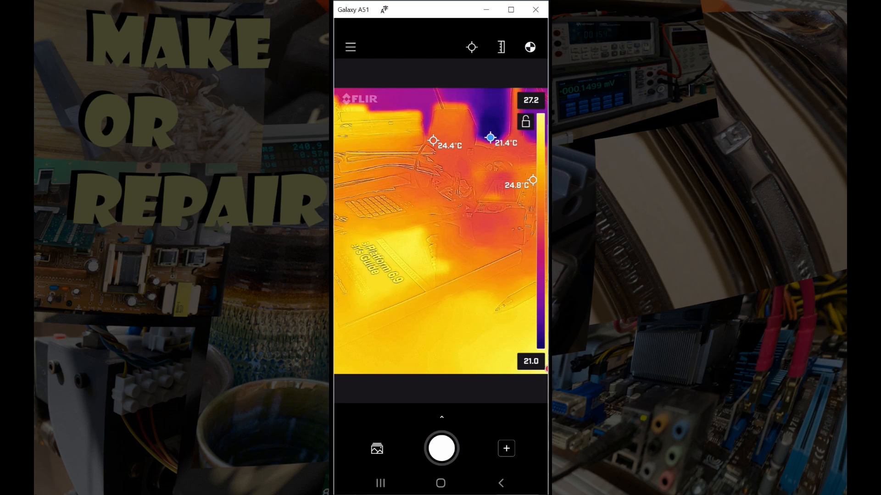
- Browse the gallery of saved captures and return to the live thermal view
click(349, 47)
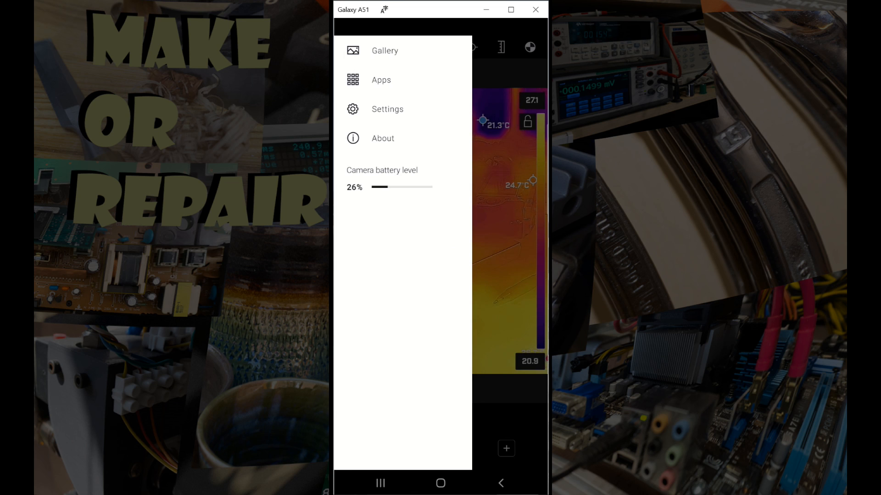
click(384, 50)
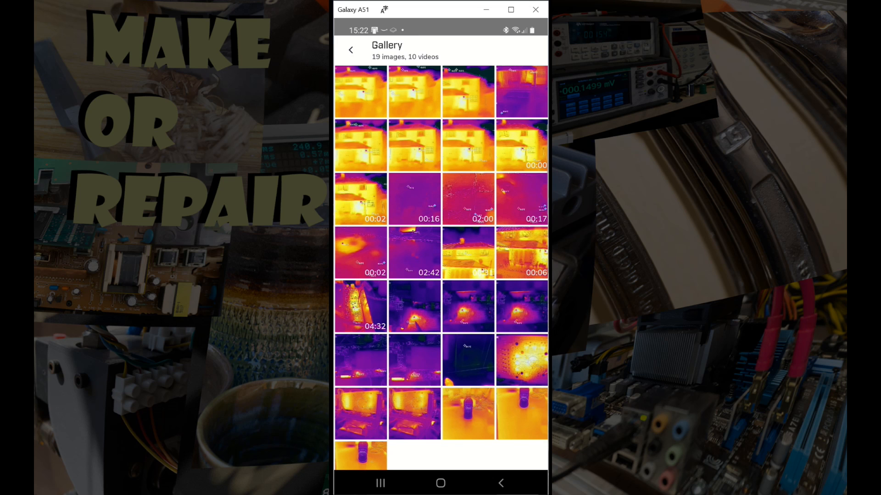
click(349, 50)
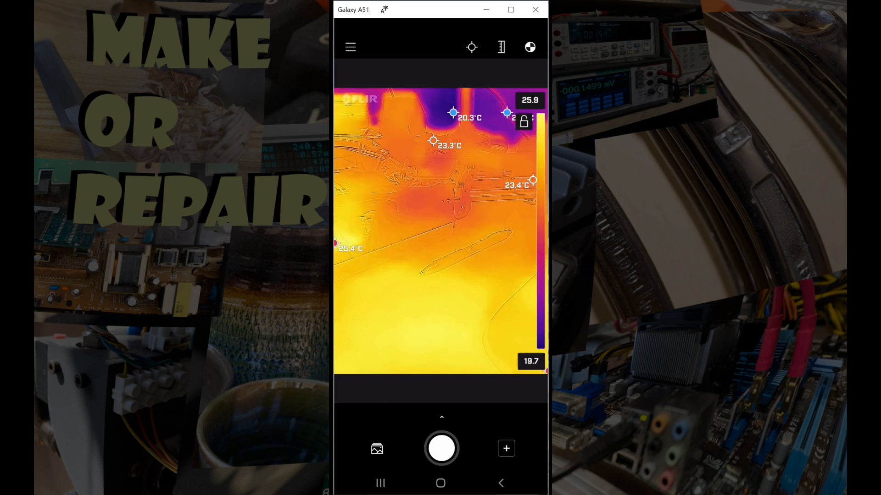
- Review the emissivity setting in the app settings and keep it on Matte
click(349, 47)
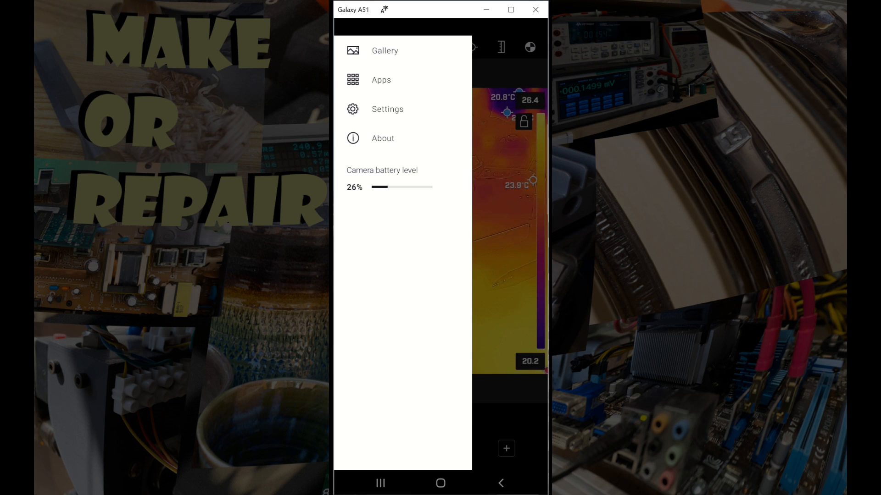
click(387, 109)
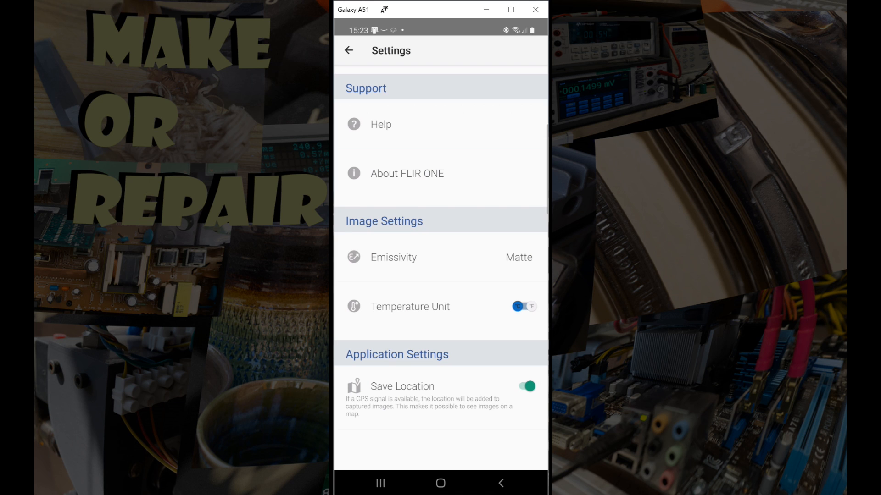
click(394, 257)
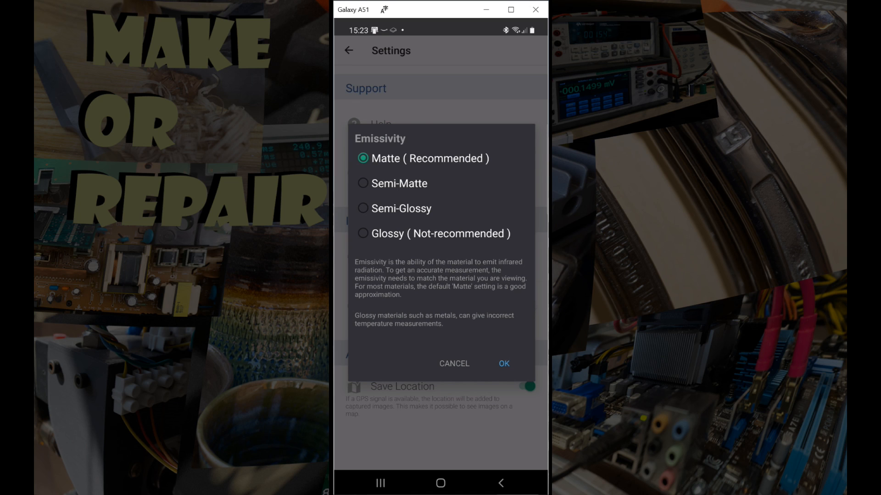
click(502, 363)
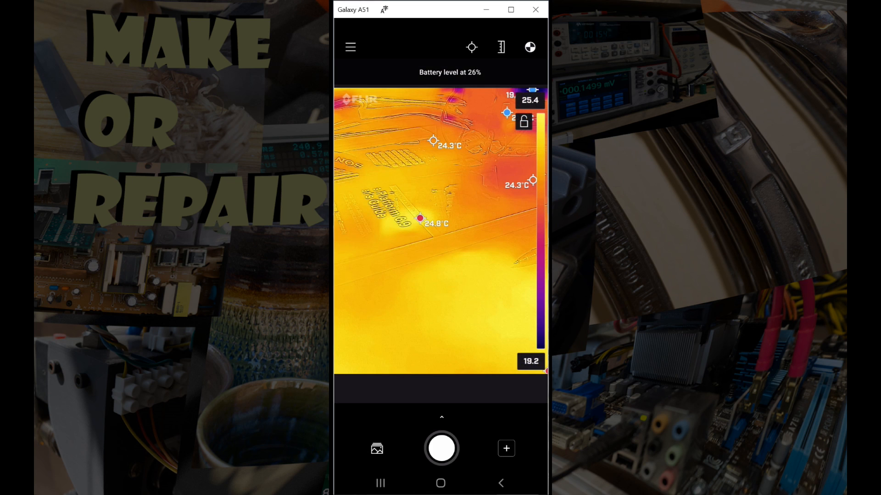
- Turn off cold and hot spot marking and delete the second spot meter
click(528, 46)
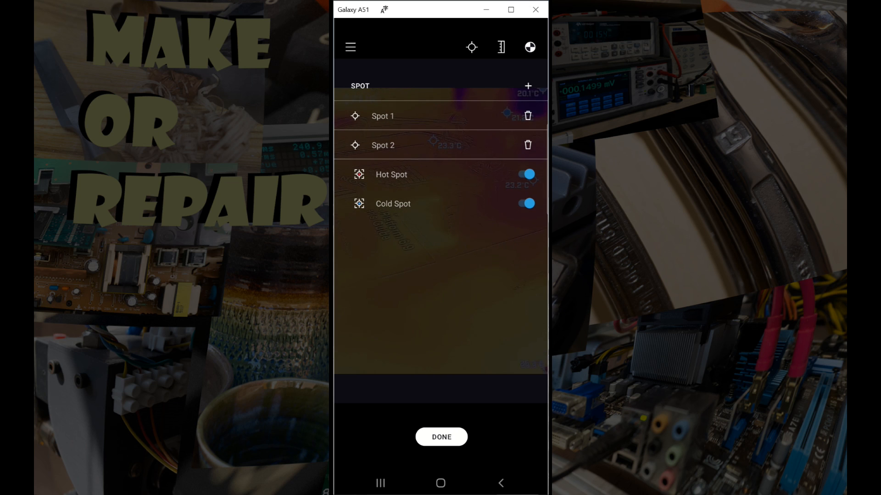
click(524, 204)
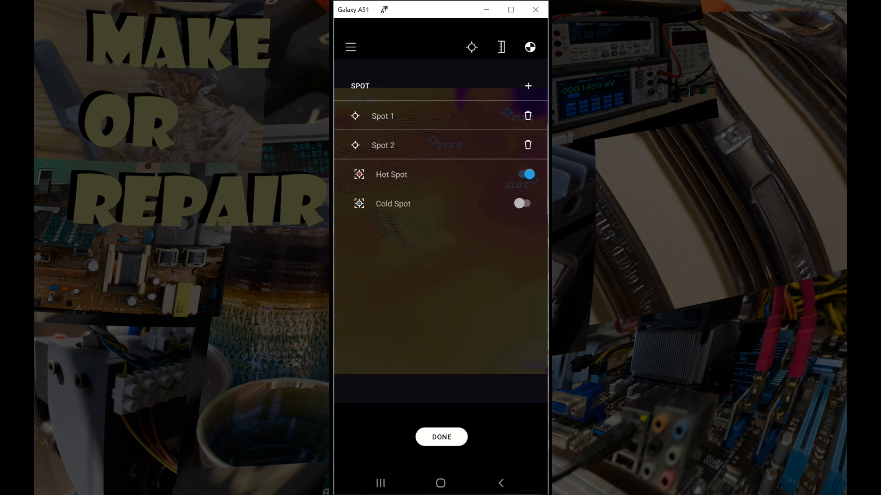
click(521, 174)
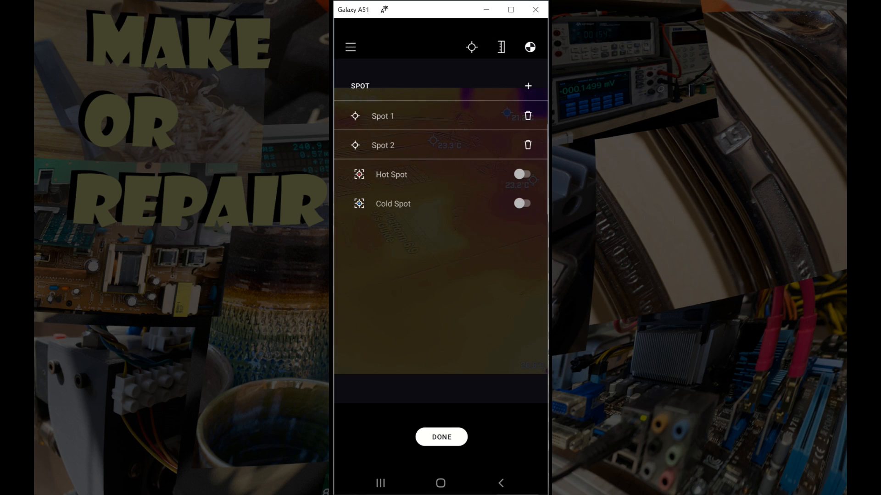
click(526, 145)
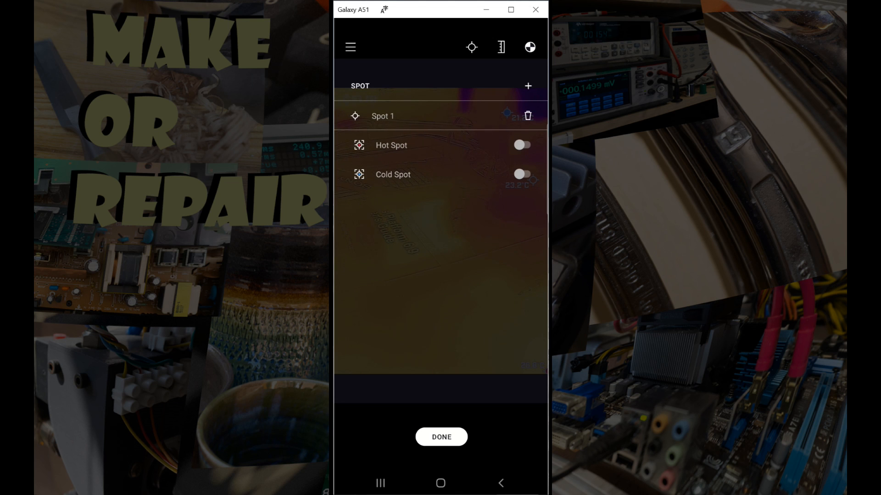
click(441, 437)
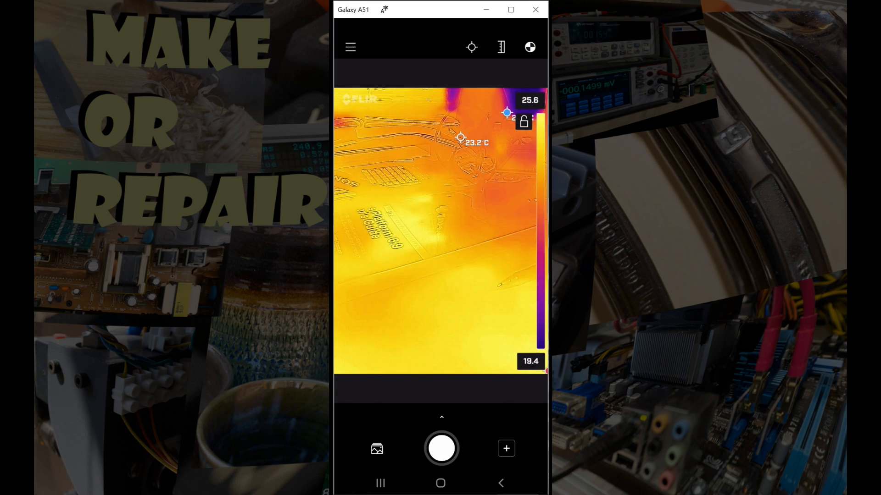
- Turn hot spot marking back on, leaving one spot meter with hot spot tracking
click(500, 46)
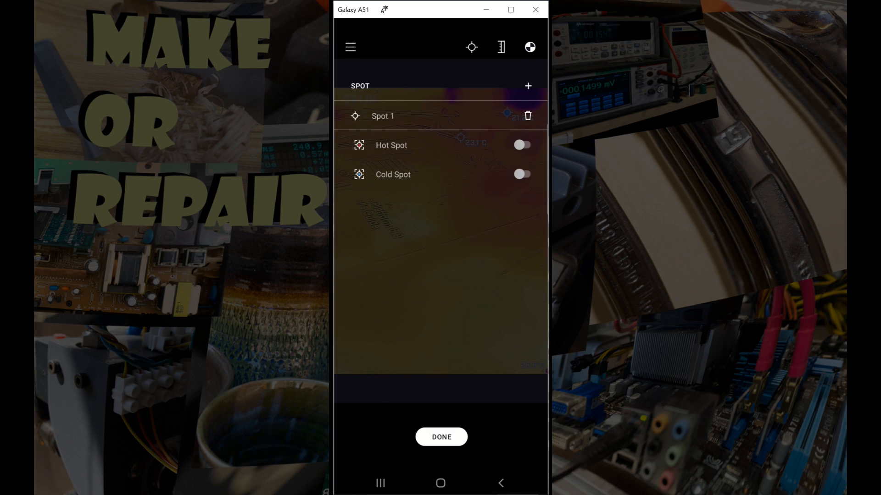
click(521, 145)
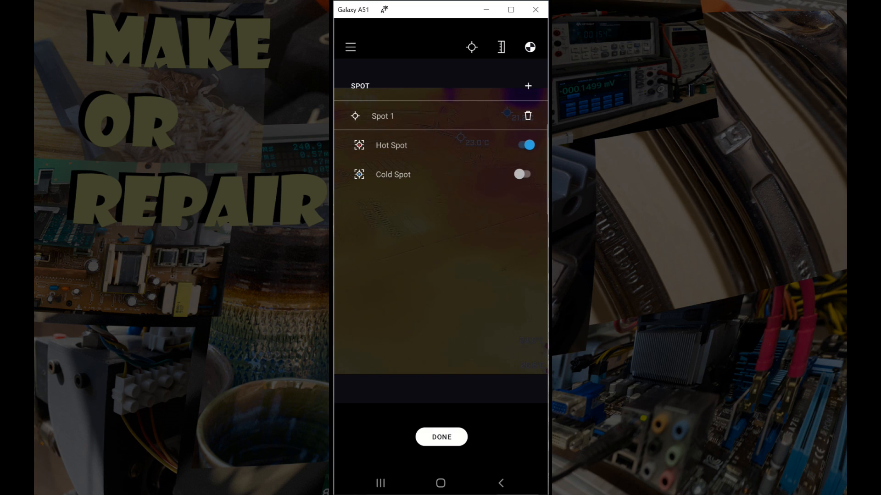
click(441, 437)
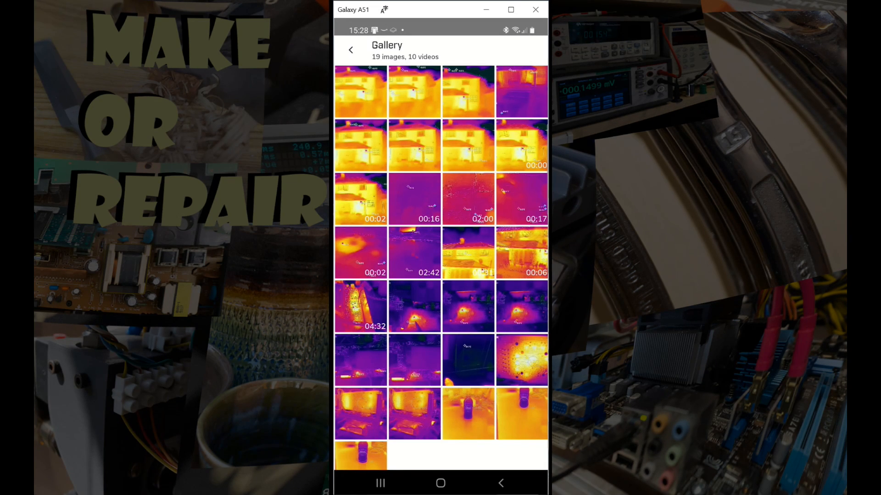
- Return to the live view and open the image settings with MSX image mode
click(349, 50)
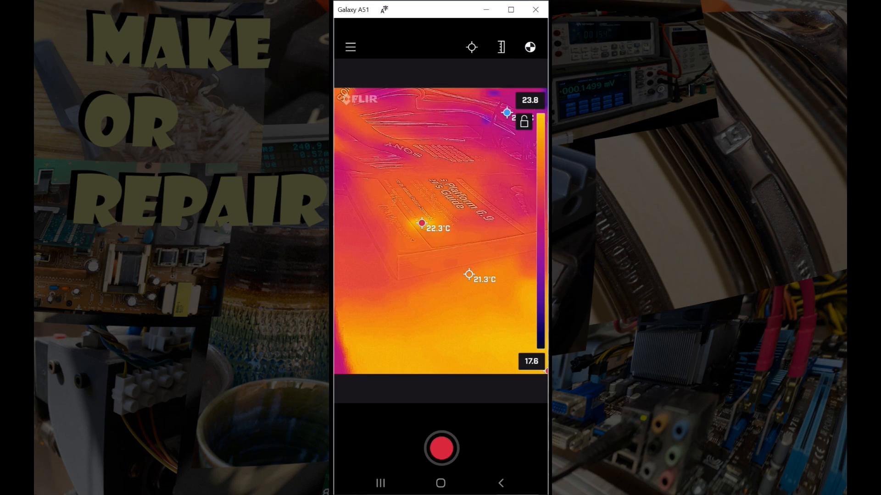
click(441, 448)
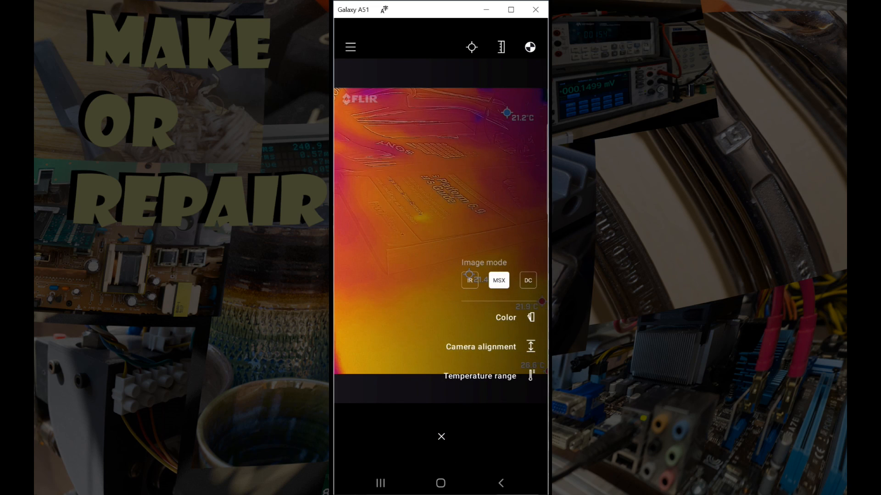
click(469, 281)
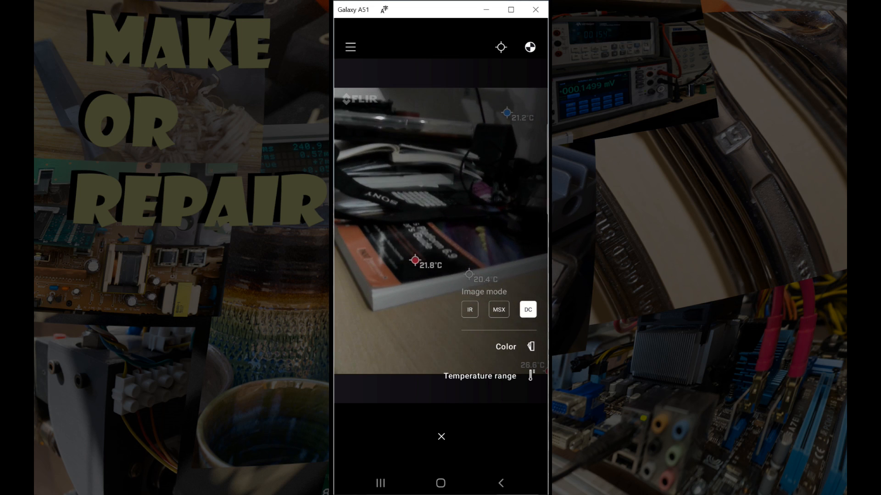
click(497, 309)
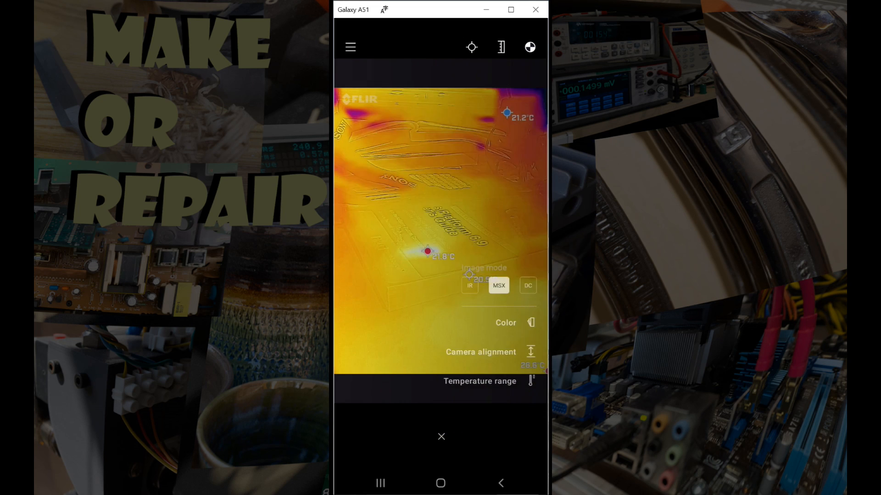
- Slide the camera alignment scale back and forth until the edge overlay matches the board, then confirm
click(480, 352)
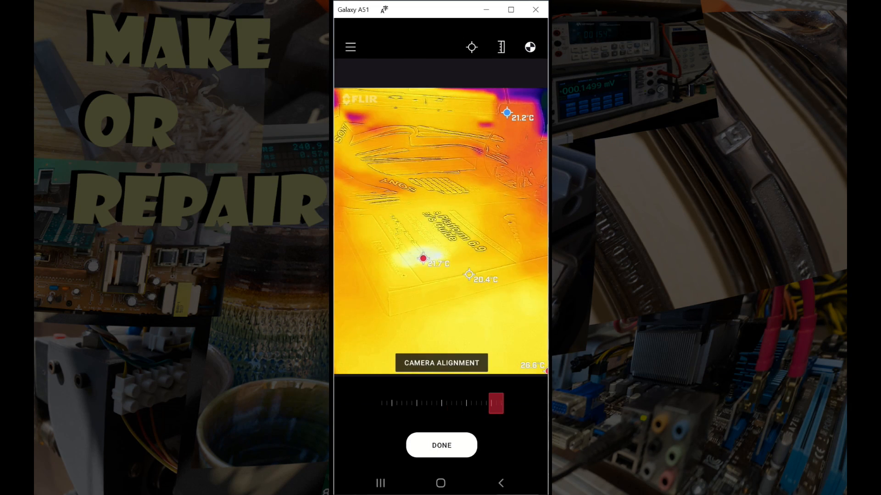
drag(496, 403, 392, 404)
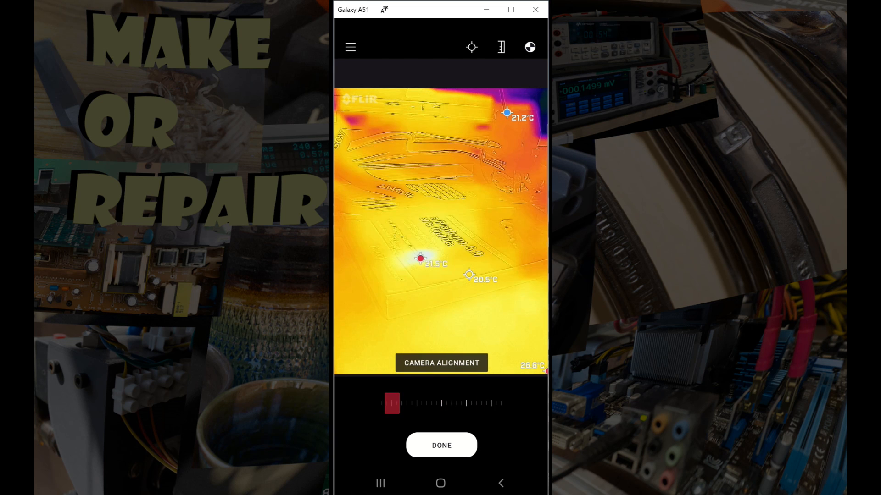
drag(392, 403, 462, 404)
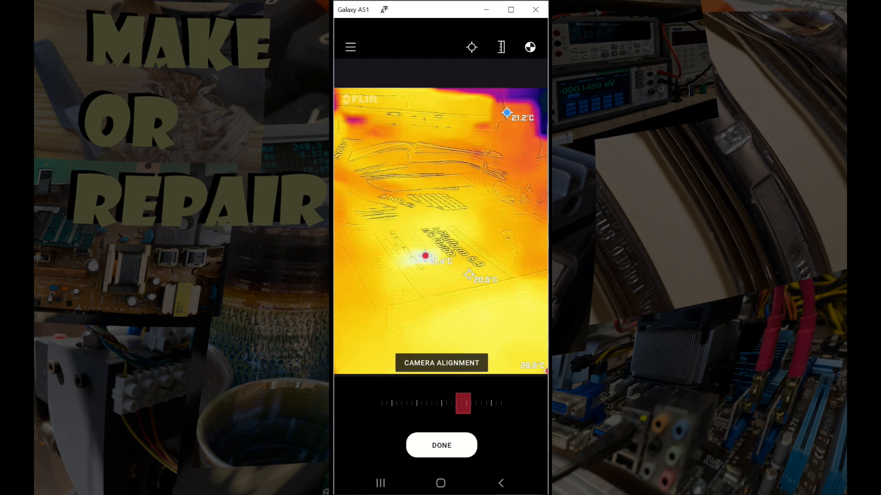
drag(462, 404, 496, 404)
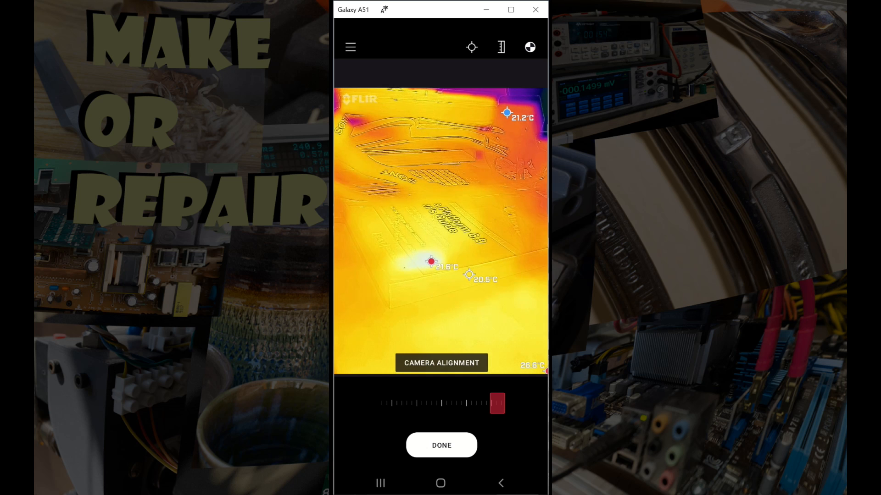
drag(497, 404, 386, 403)
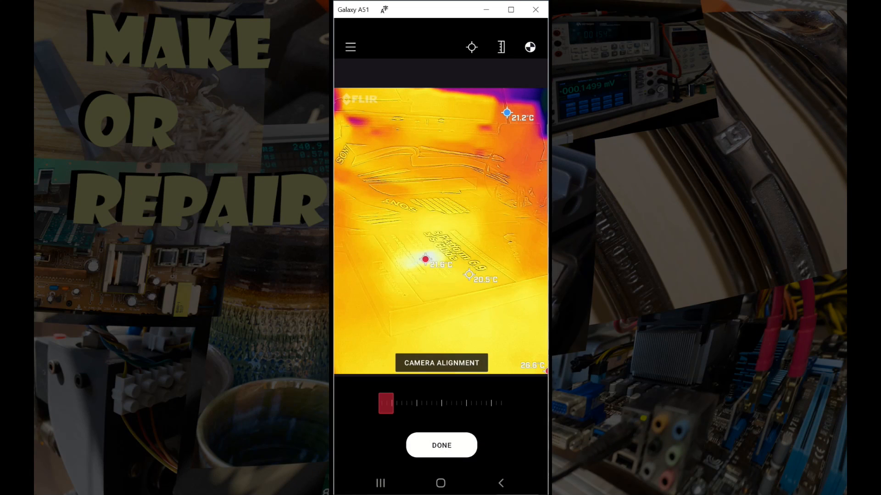
drag(385, 404, 497, 404)
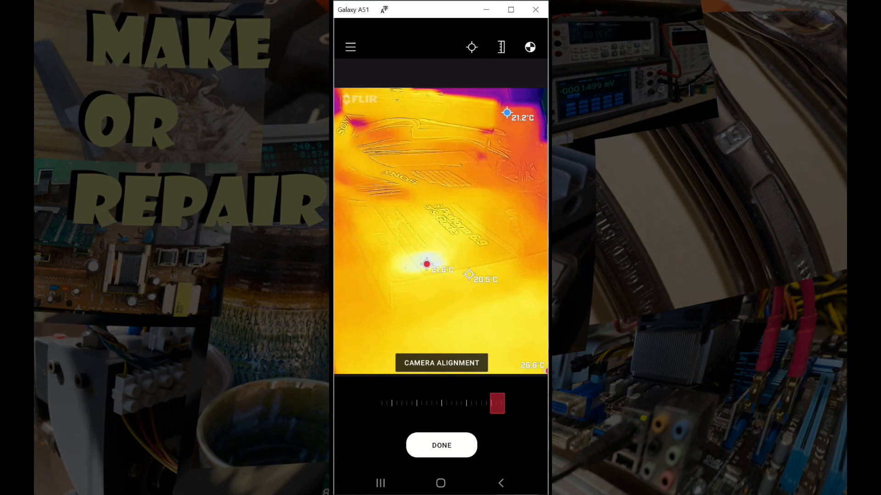
drag(497, 403, 471, 404)
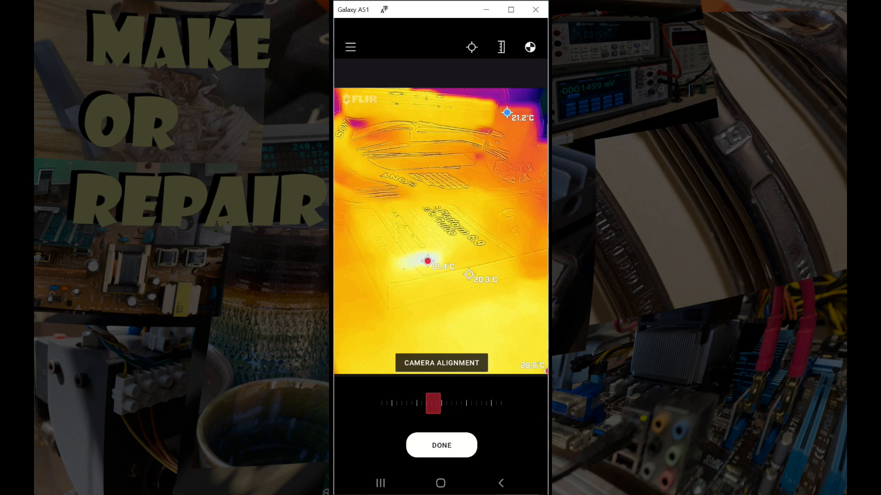
drag(432, 403, 449, 404)
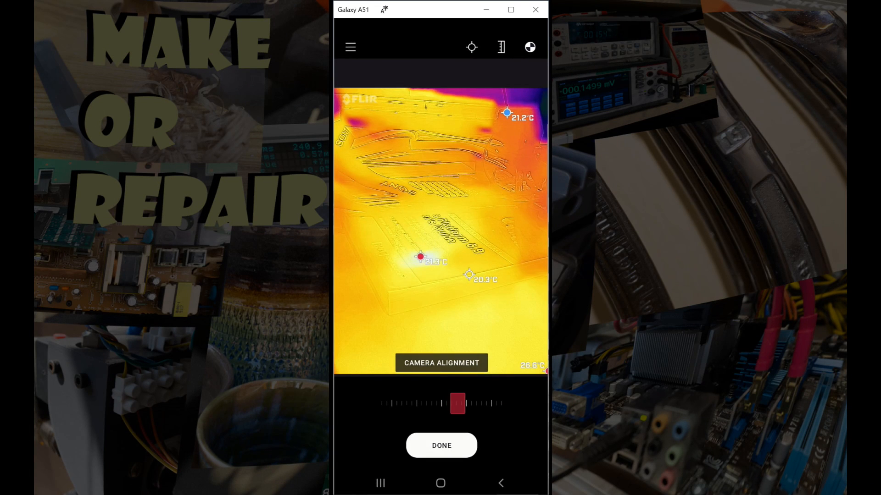
click(441, 446)
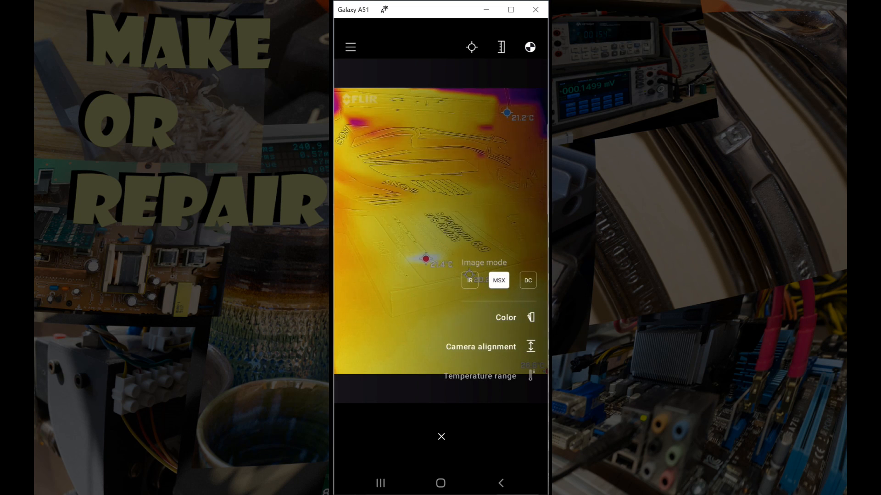
- Choose the -40°C to 120°C temperature range in place of 0°C to 400°C
click(480, 376)
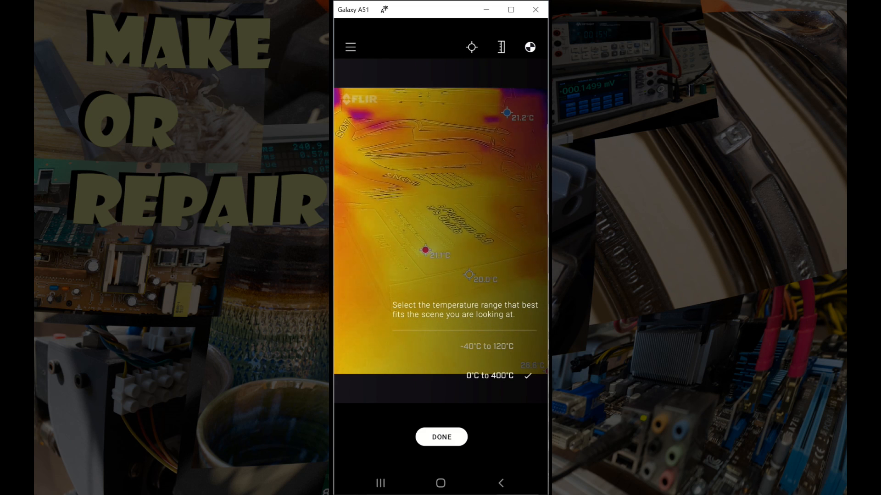
click(486, 346)
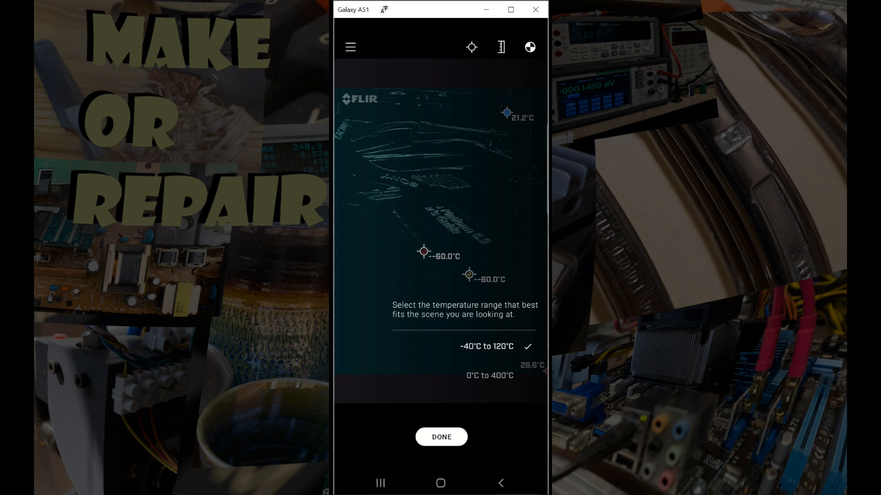
click(529, 47)
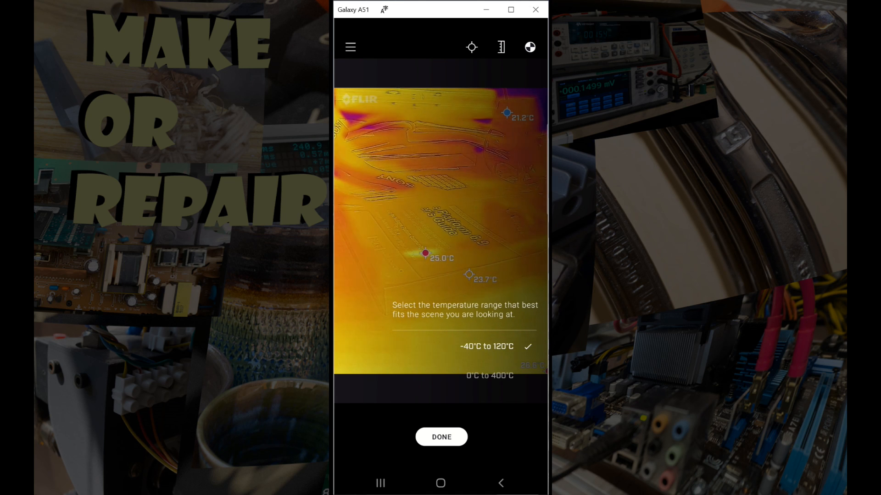
- Keep the chosen range and lock the colour scale between 5.0 and 25.7 degrees
click(442, 437)
text(5)
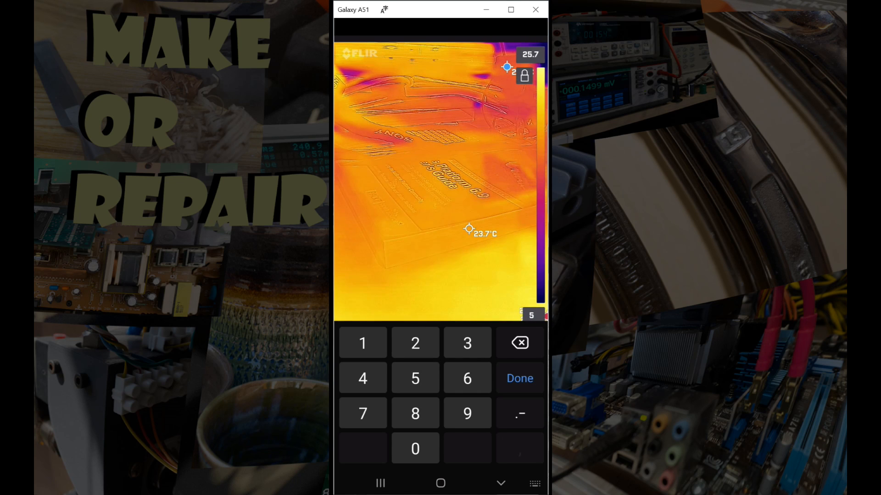
click(519, 378)
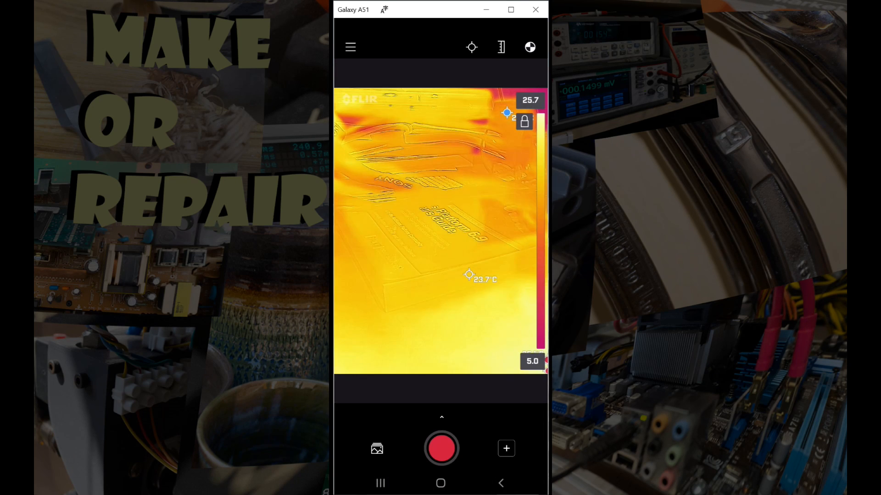